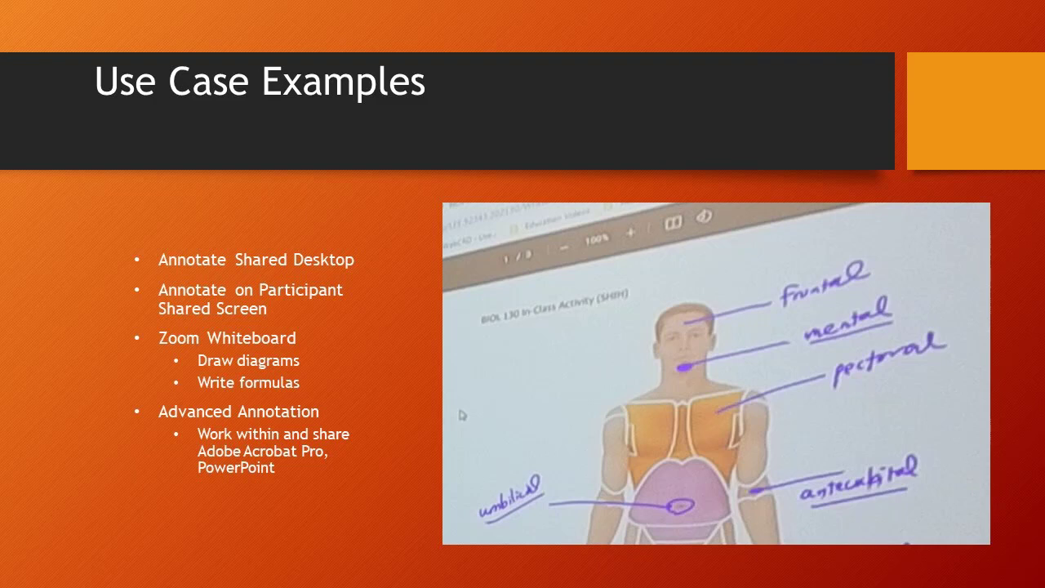
- Advance the slideshow to the 'Showing & Sharing Zoom Whiteboard' slide
{"action": "key", "text": "right"}
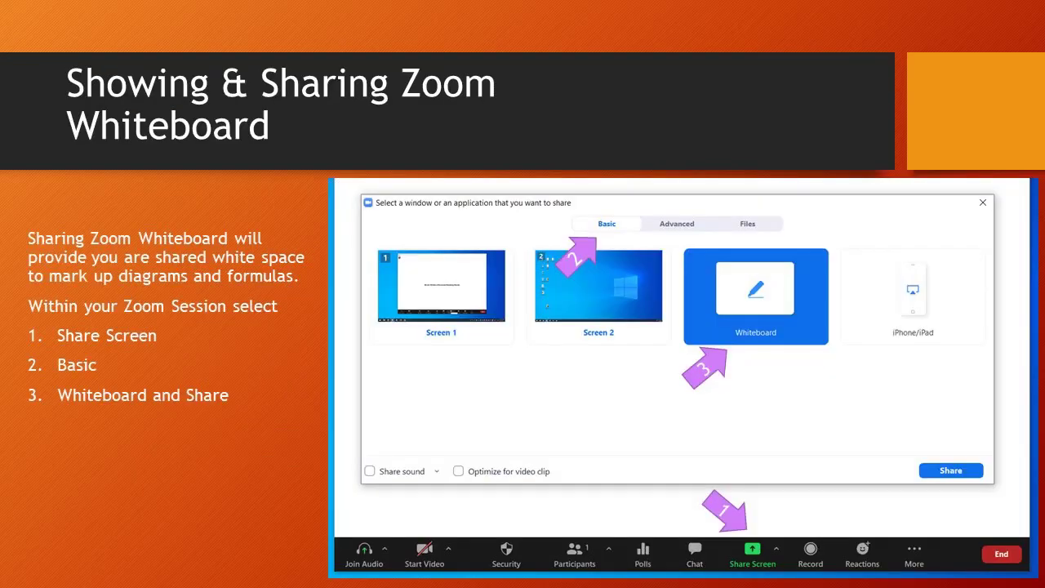